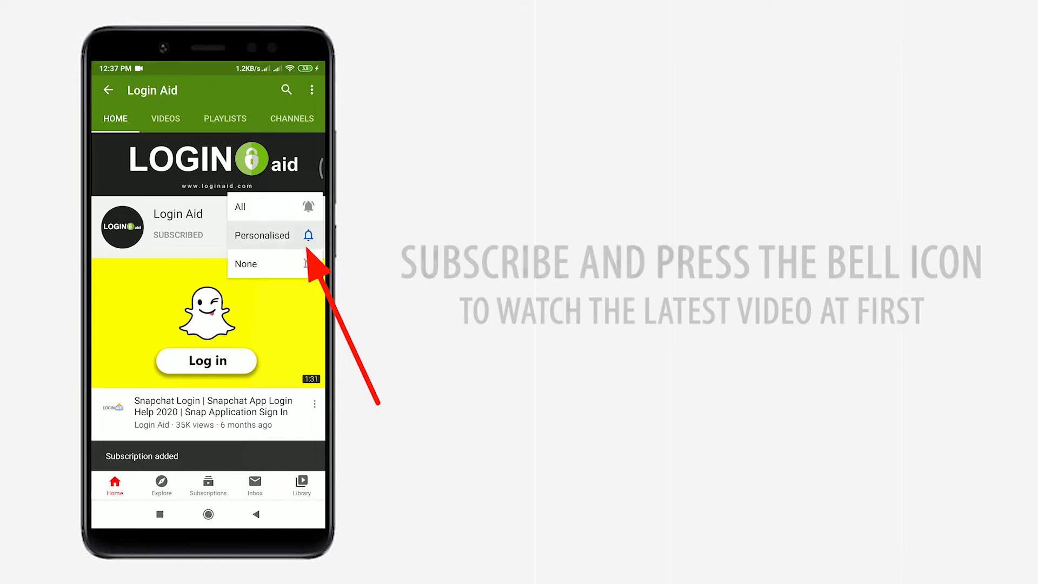
- Set the Login Aid channel's notifications to Personalised
click(239, 206)
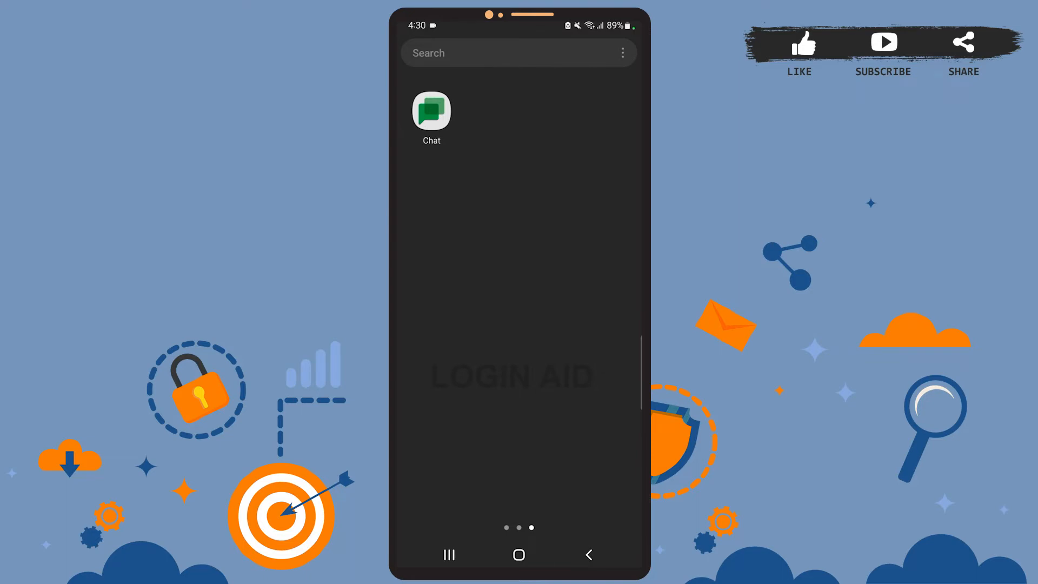
- Launch Google Chat and wait for the signed-in, empty chat list to load
click(431, 113)
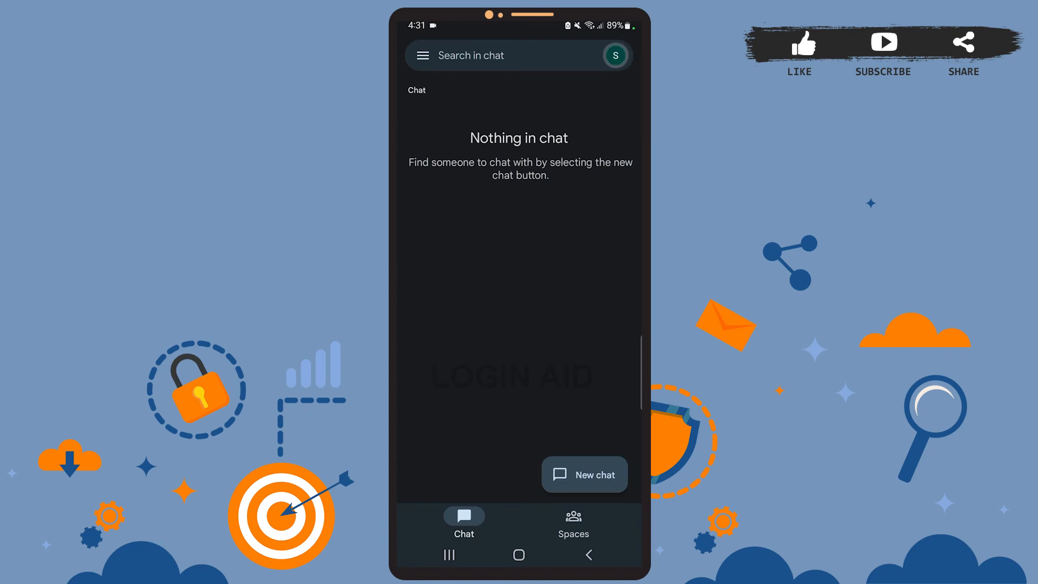
click(614, 56)
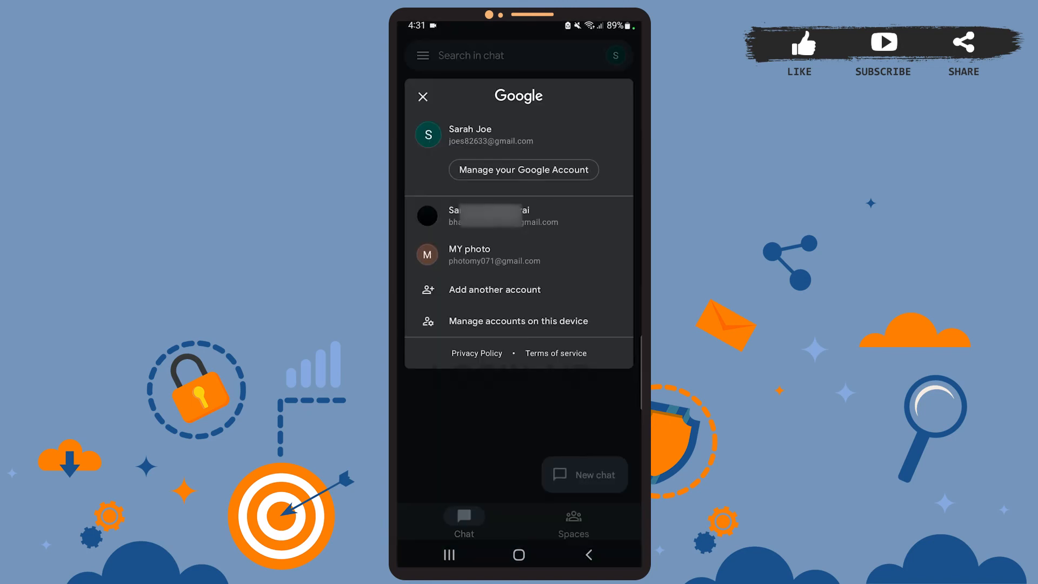
click(422, 97)
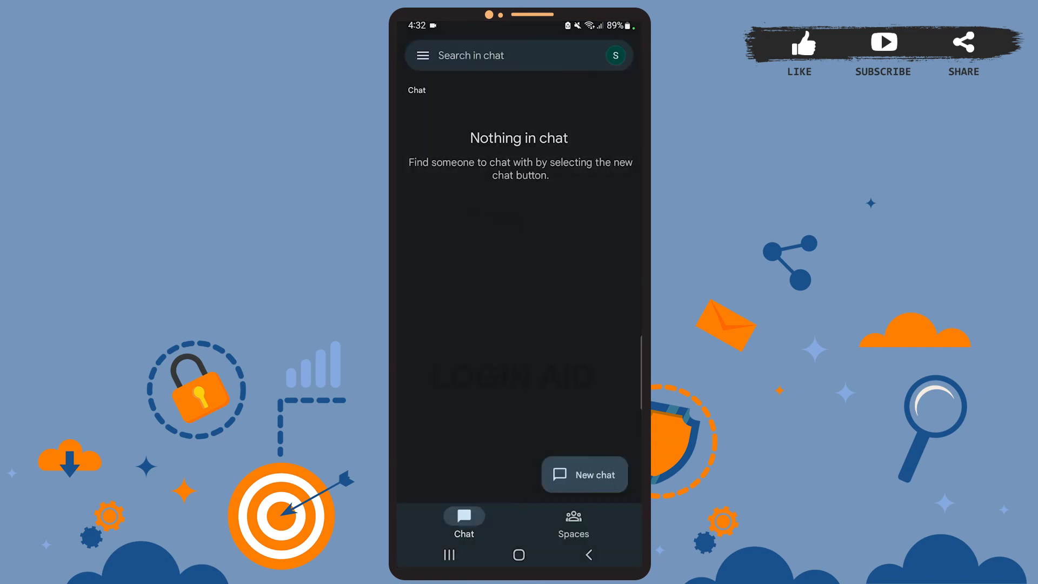